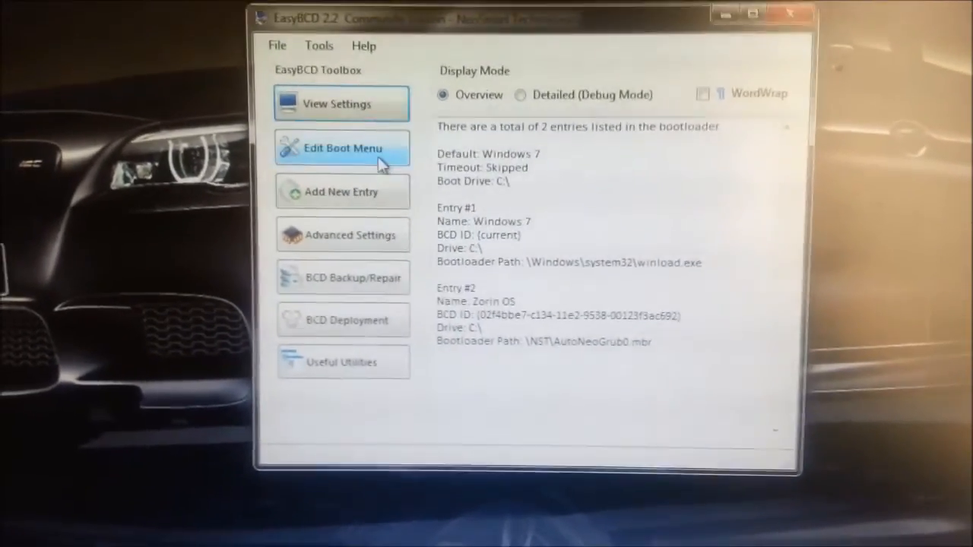
Show the editable boot menu entries listing Windows 7 and Zorin OS
left_click(342, 149)
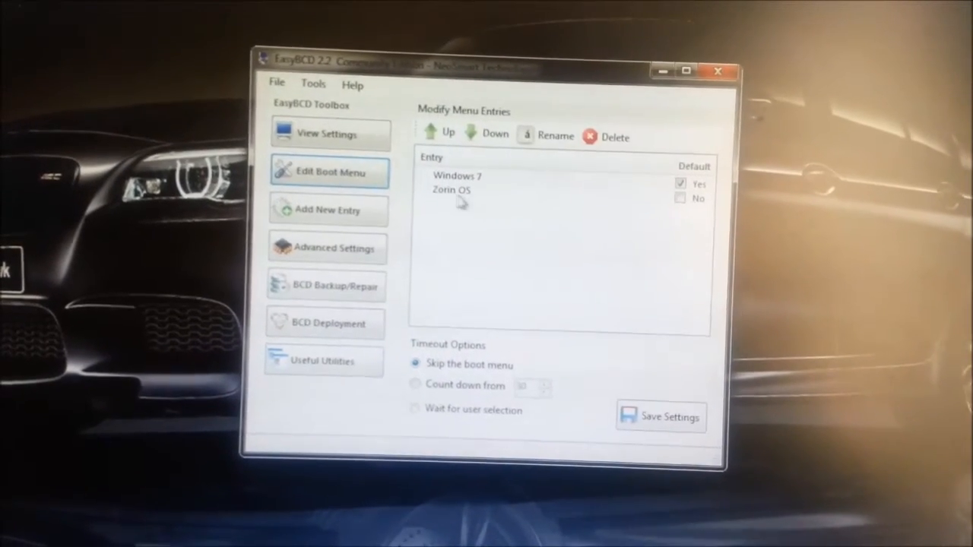
Delete the Zorin OS entry, confirming so only Windows 7 remains
left_click(453, 190)
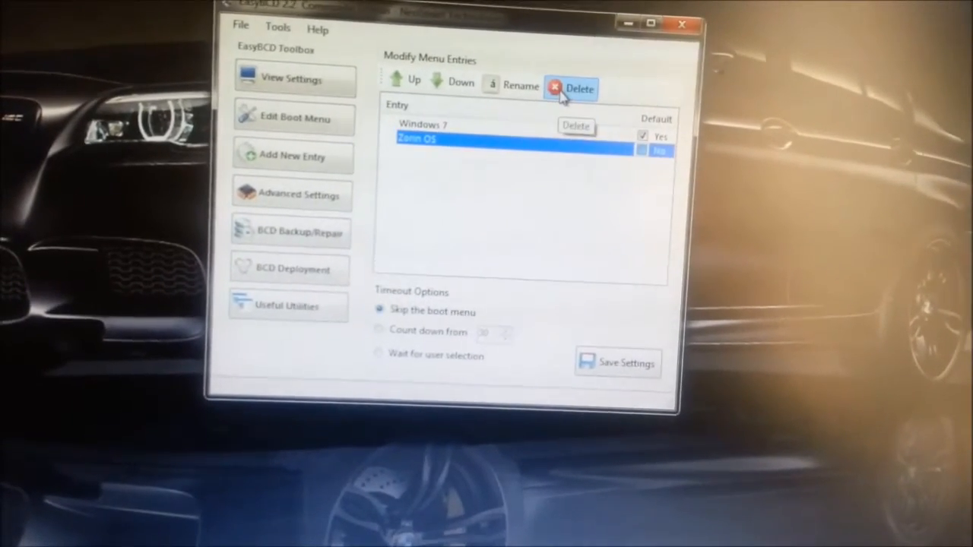
left_click(578, 88)
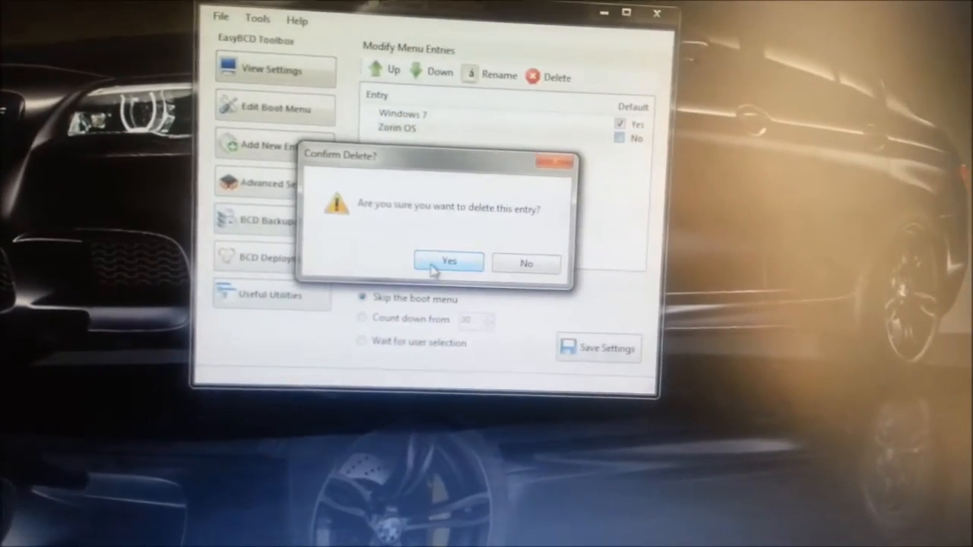
left_click(448, 261)
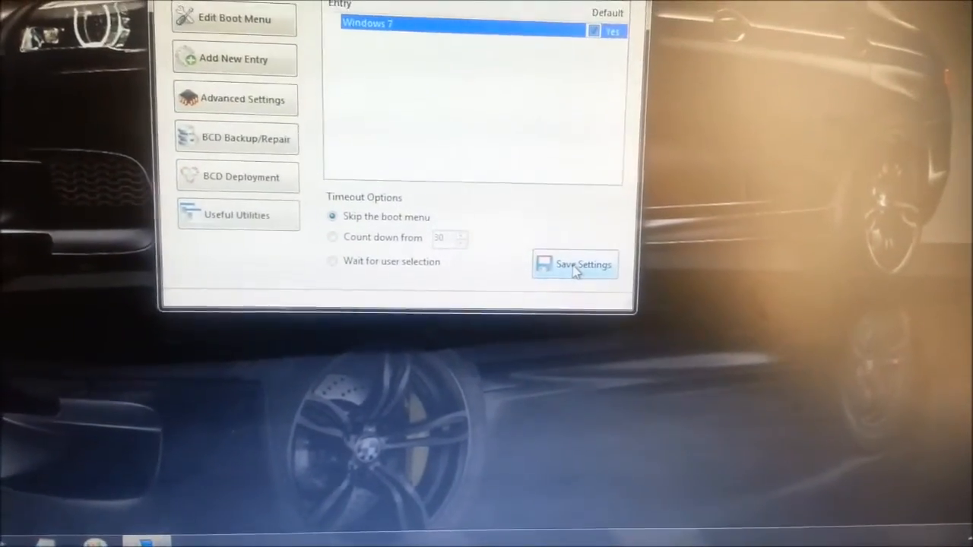
Save the Windows 7-only boot menu to the bootloader successfully
left_click(575, 265)
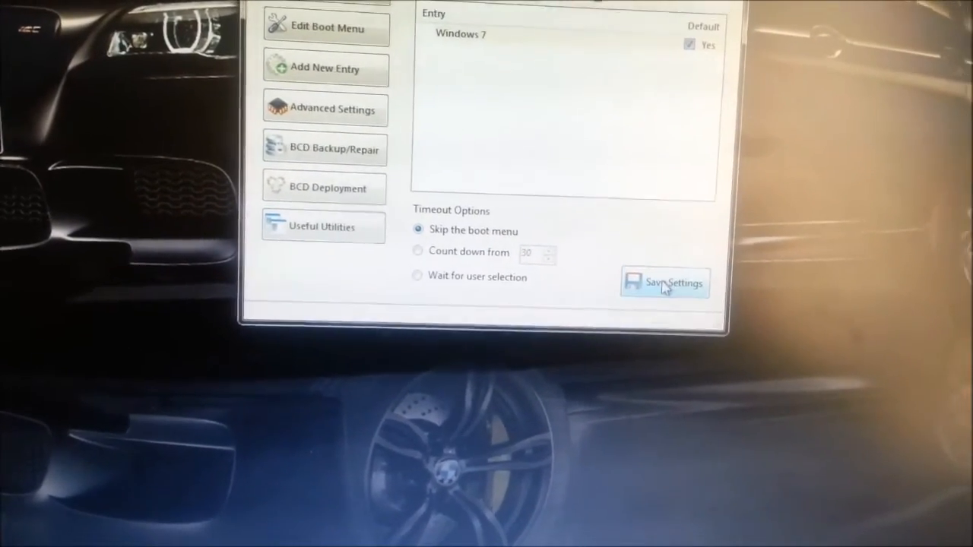
left_click(663, 286)
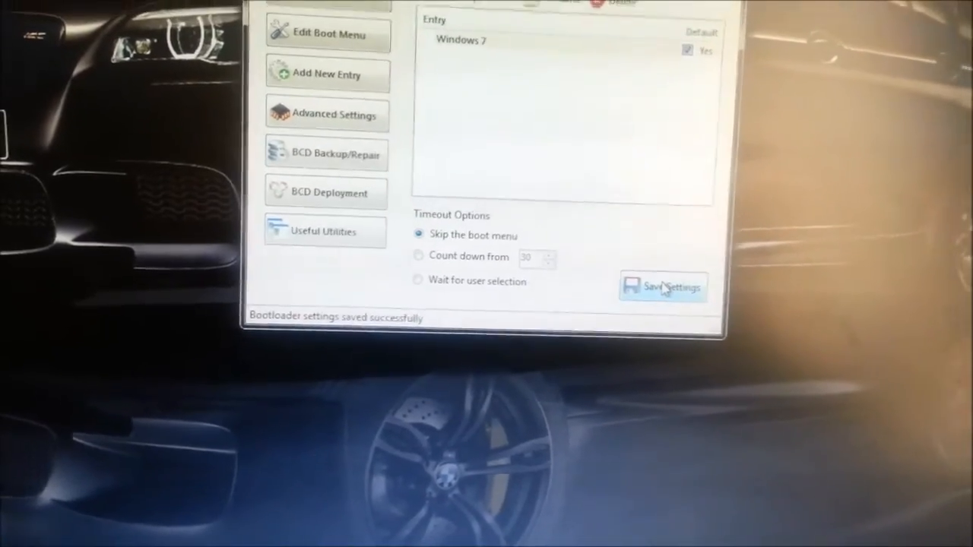